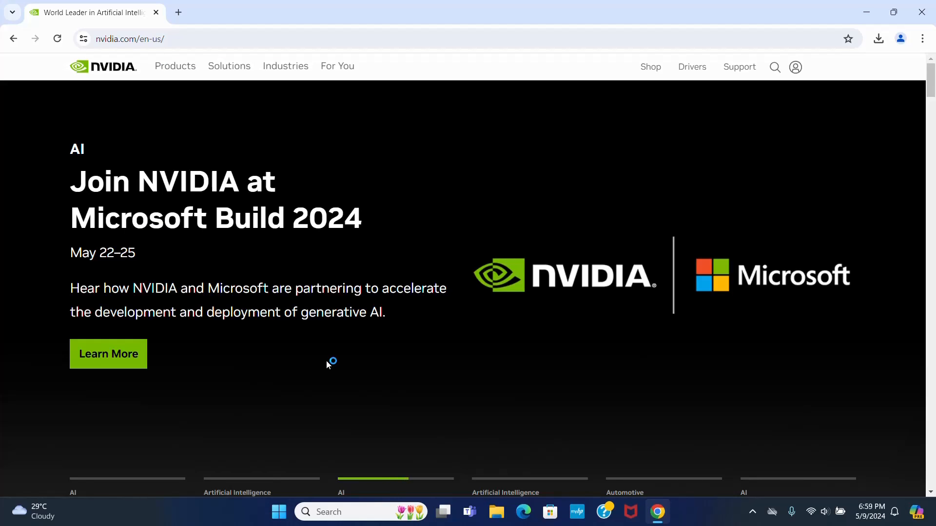
mouse_move(604, 138)
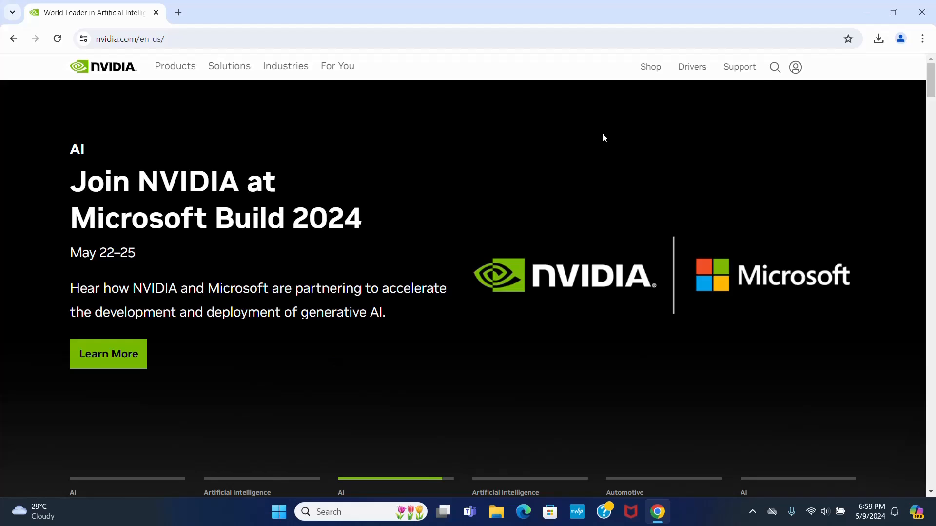
Search the NVIDIA site for "rtx voice" and skim the 406 results list
left_click(774, 67)
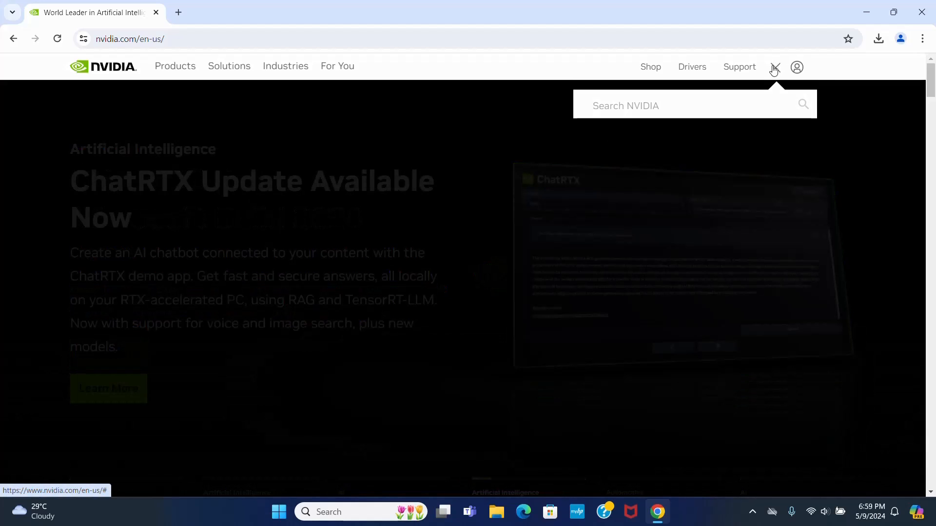
type("rtv")
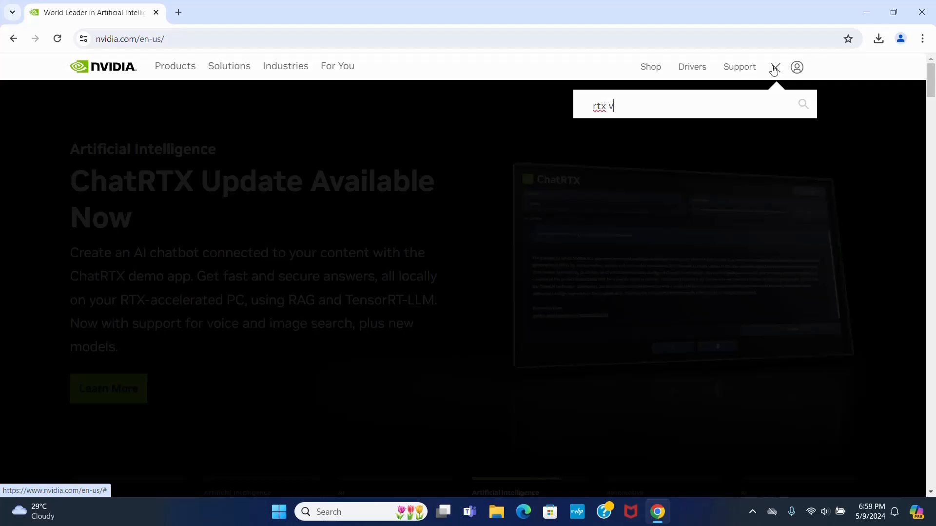
type("oice")
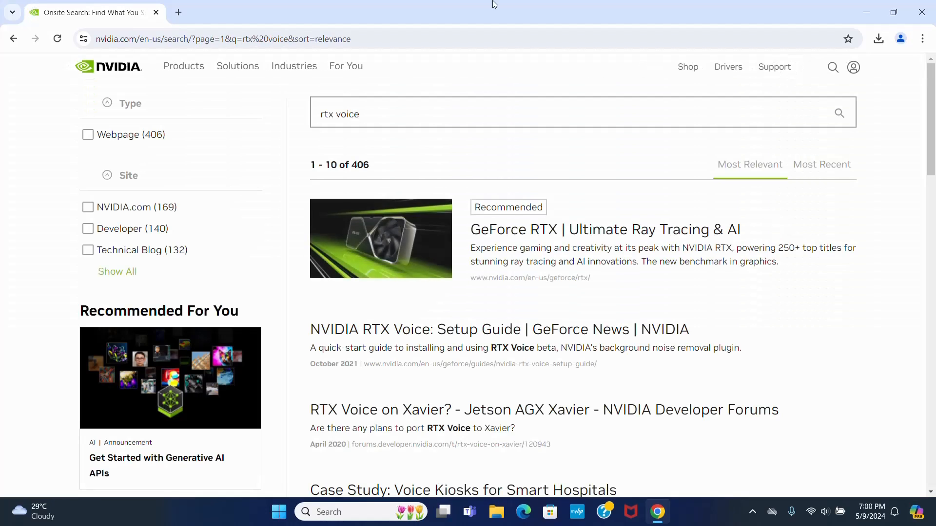
scroll("down", 3)
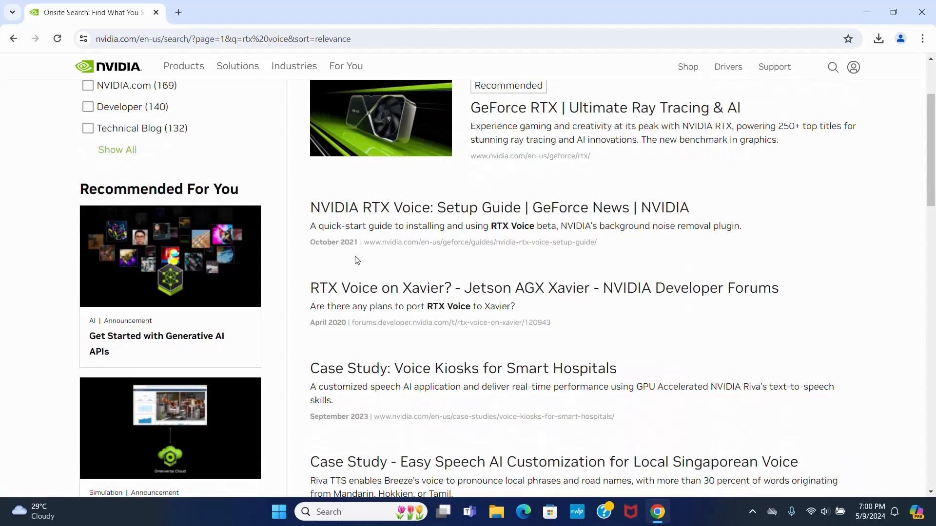
scroll("up", 3)
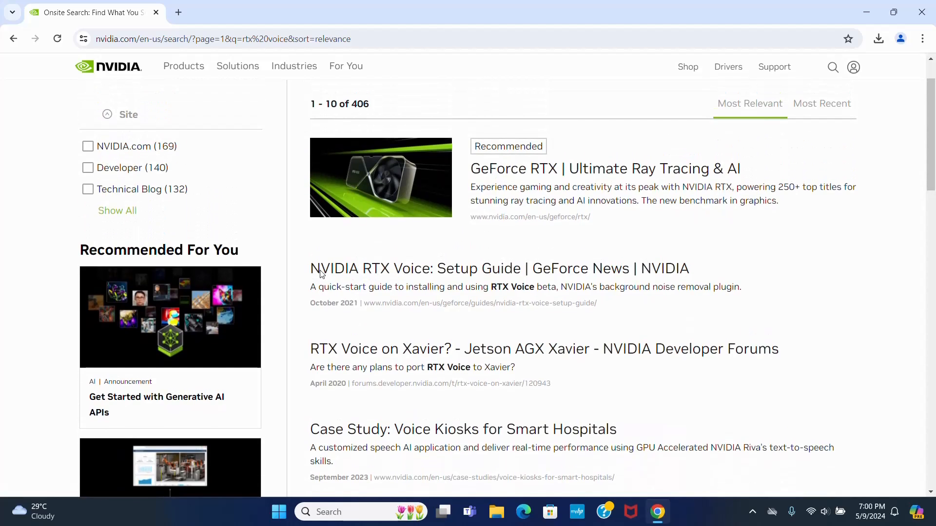
mouse_move(480, 275)
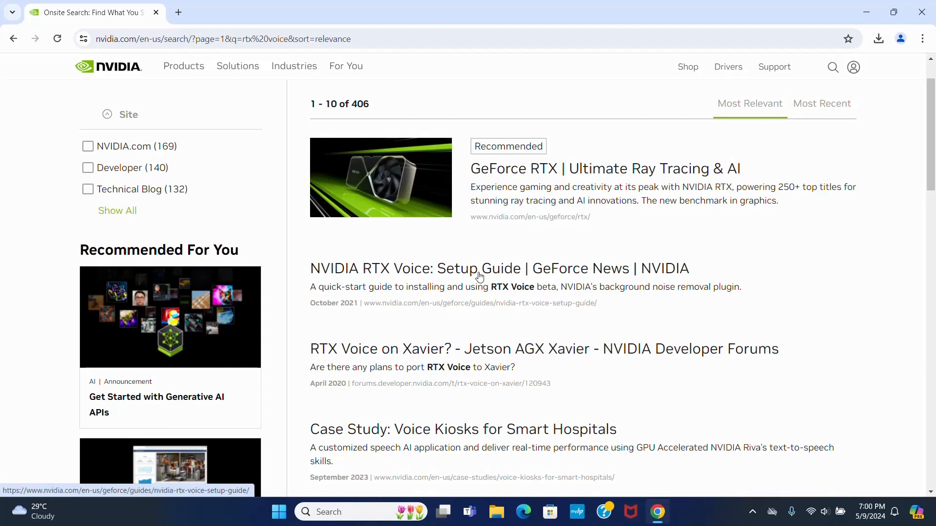
Open the 'NVIDIA RTX Voice: Setup Guide' result and scroll to its download and install steps
left_click(499, 268)
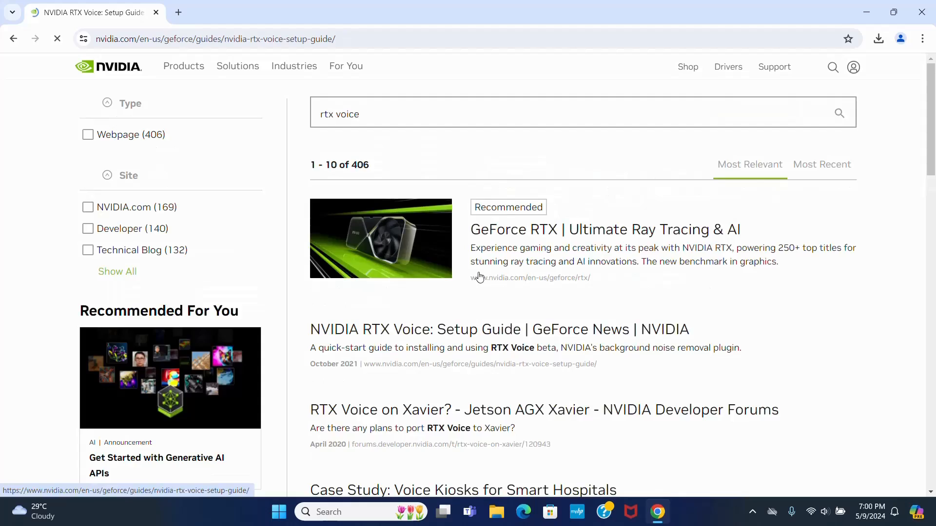
left_click(491, 329)
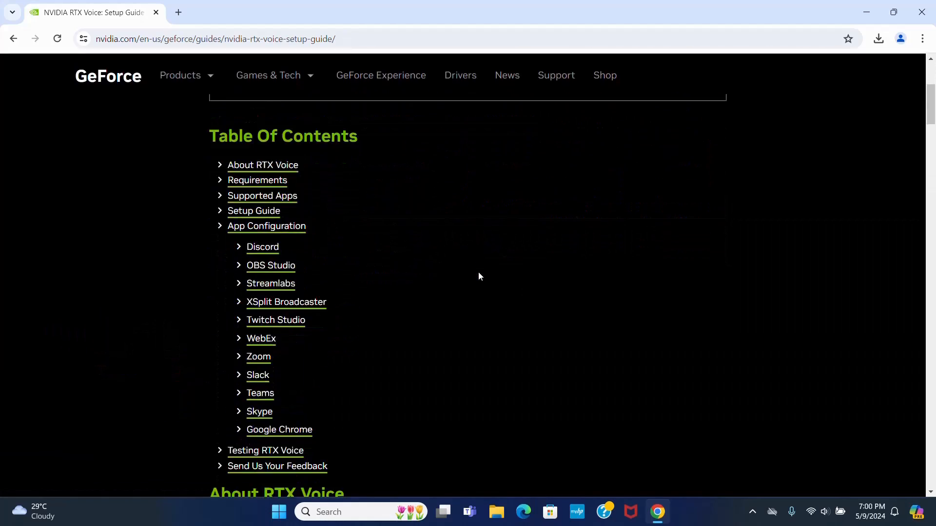
scroll("down", 3)
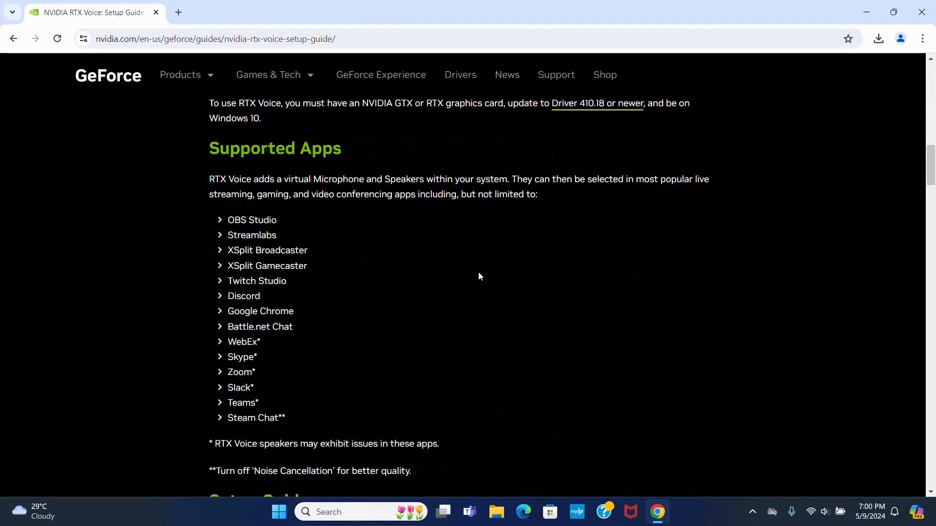
scroll("down", 3)
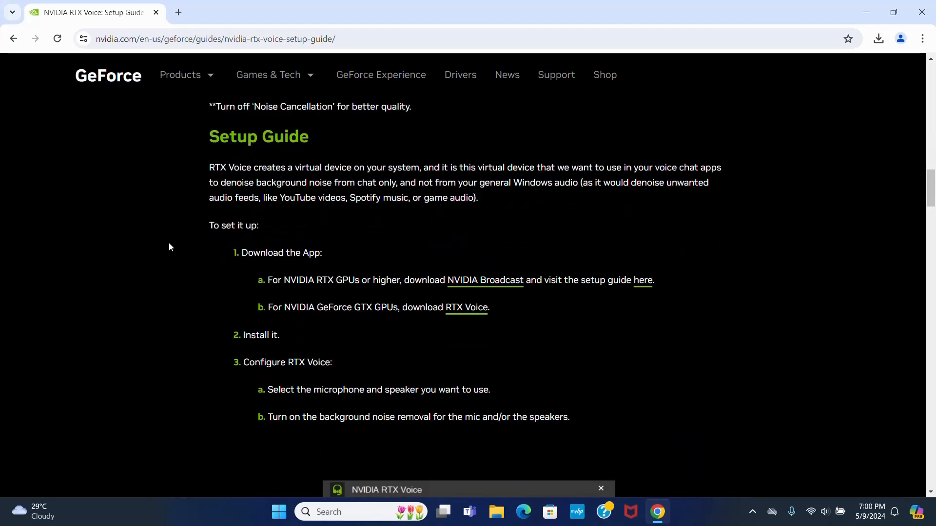
mouse_move(281, 310)
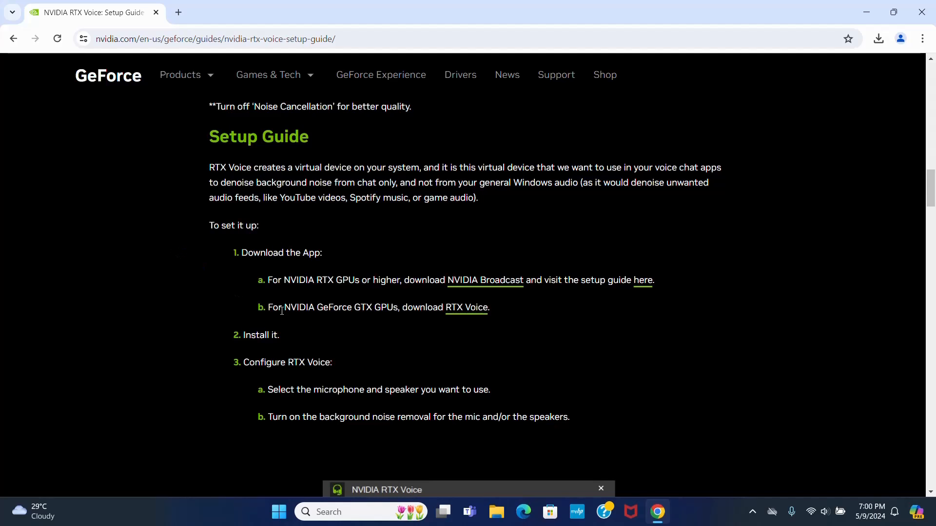
scroll("down", 3)
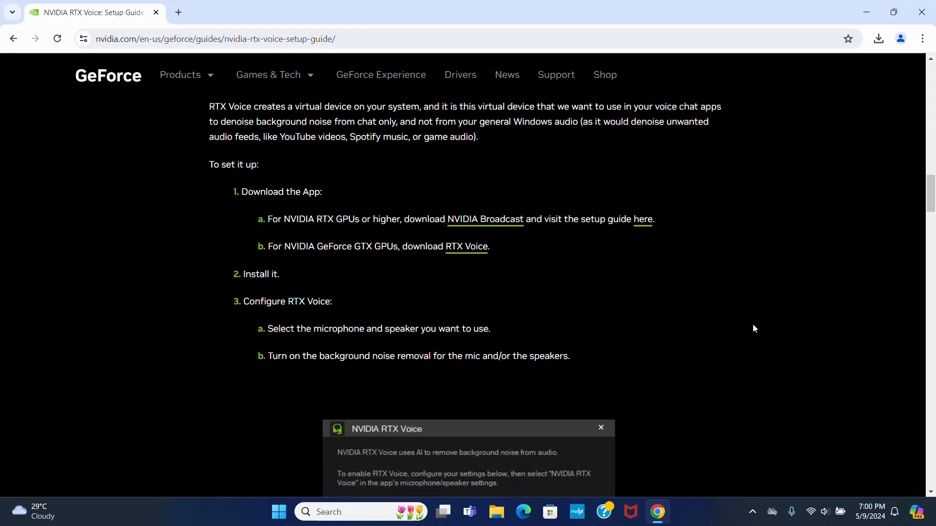
mouse_move(326, 271)
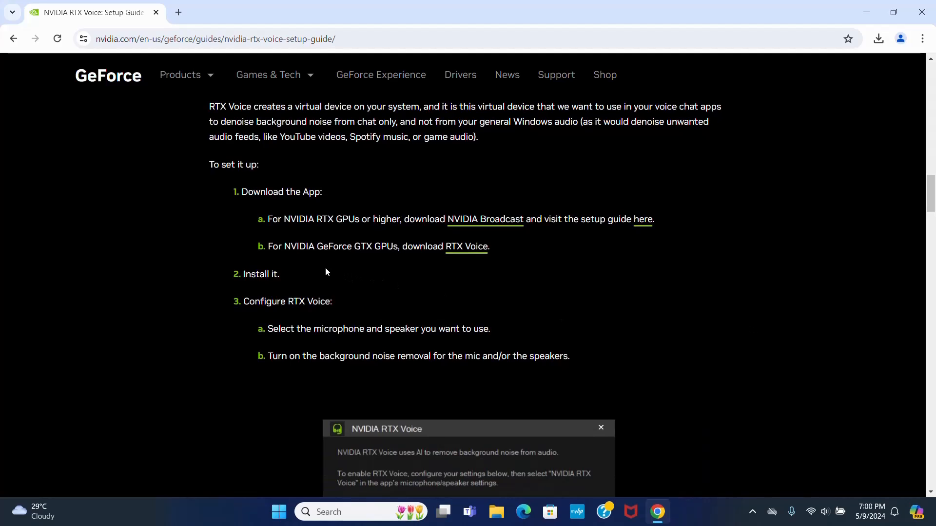
mouse_move(365, 261)
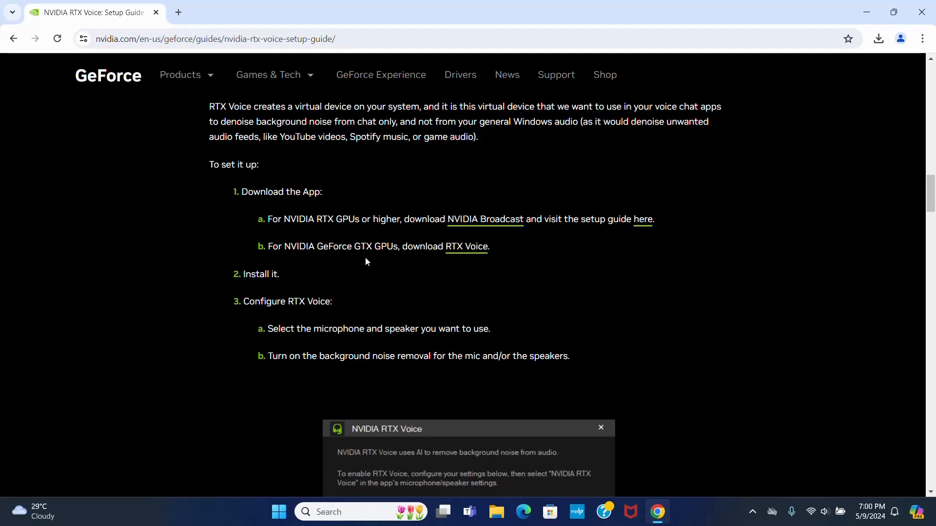
mouse_move(467, 247)
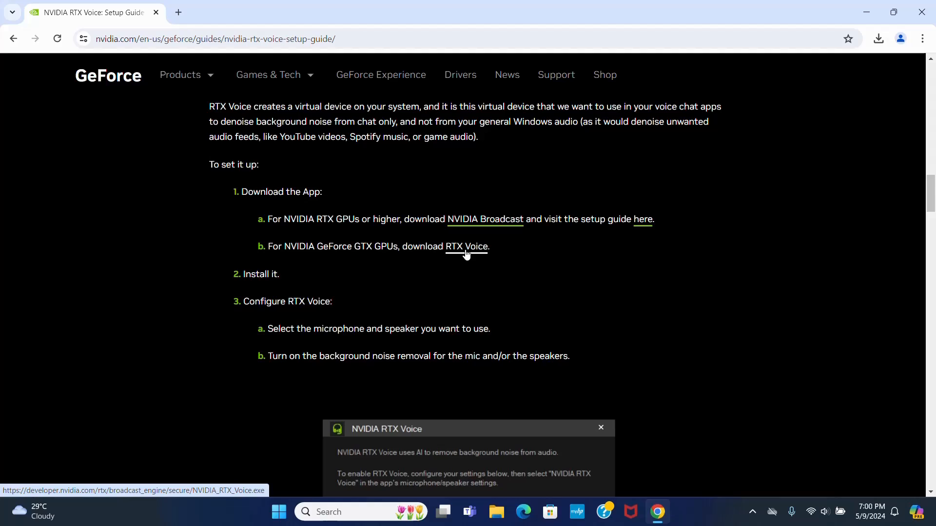
mouse_move(550, 255)
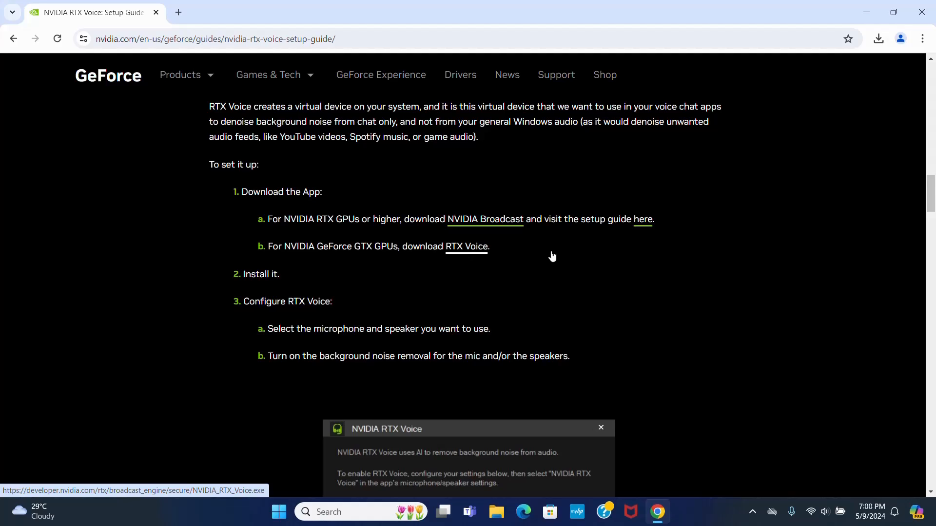
left_click(877, 38)
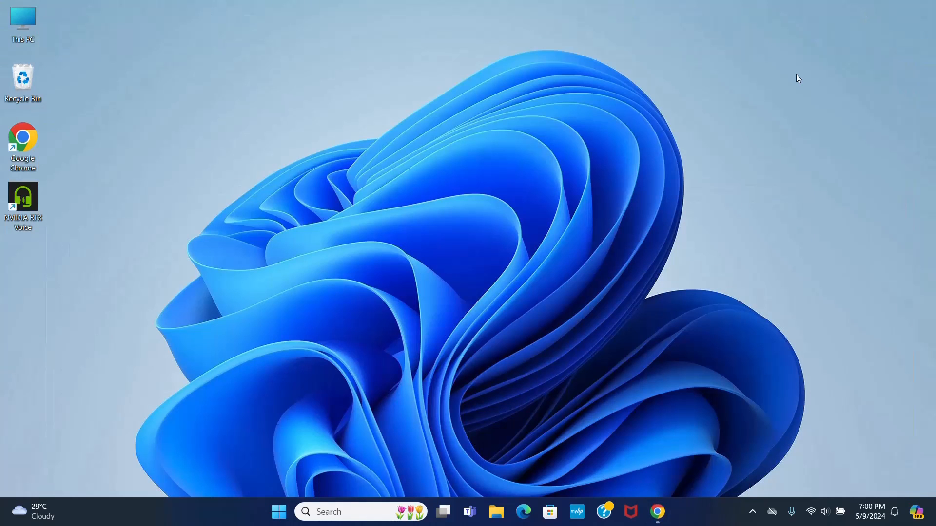
mouse_move(504, 500)
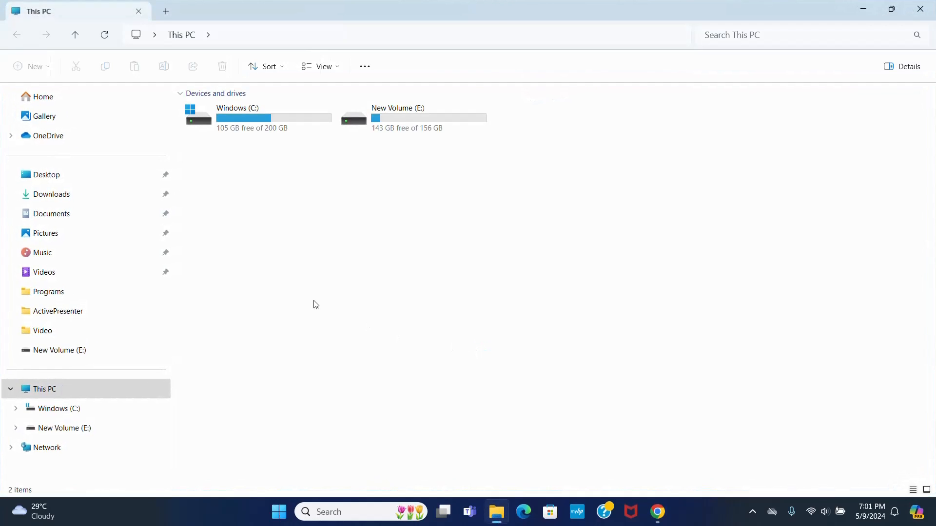
Run NVIDIA_RTX_Voice_v0.5.12.6_Updated from the Downloads folder via its context menu
left_click(51, 194)
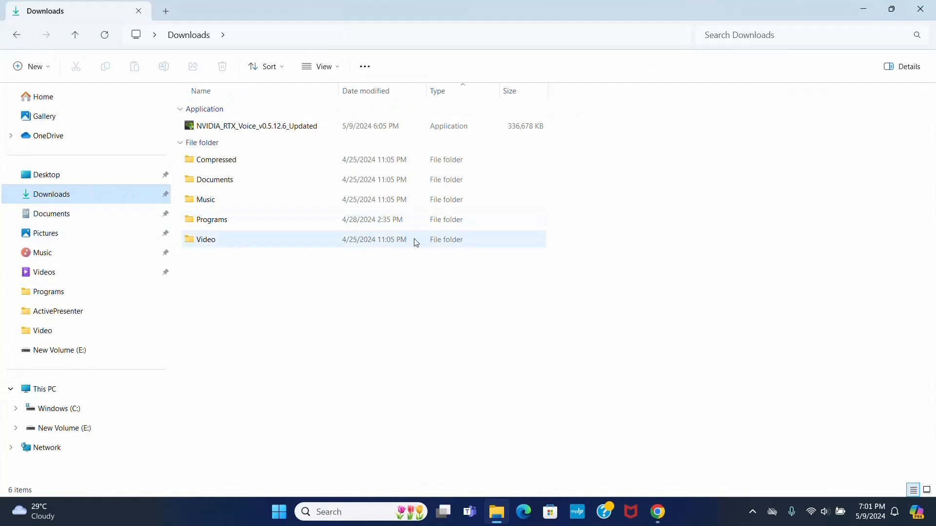
left_click(255, 126)
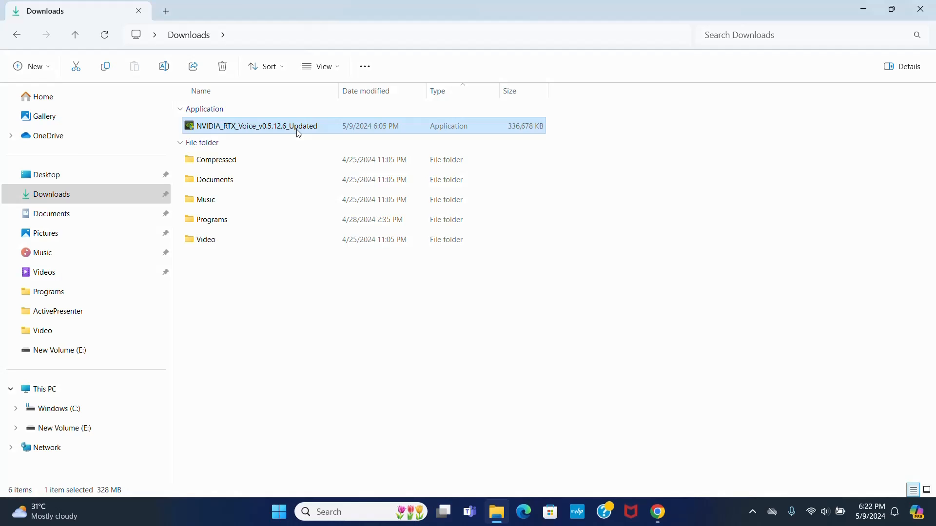
right_click(257, 125)
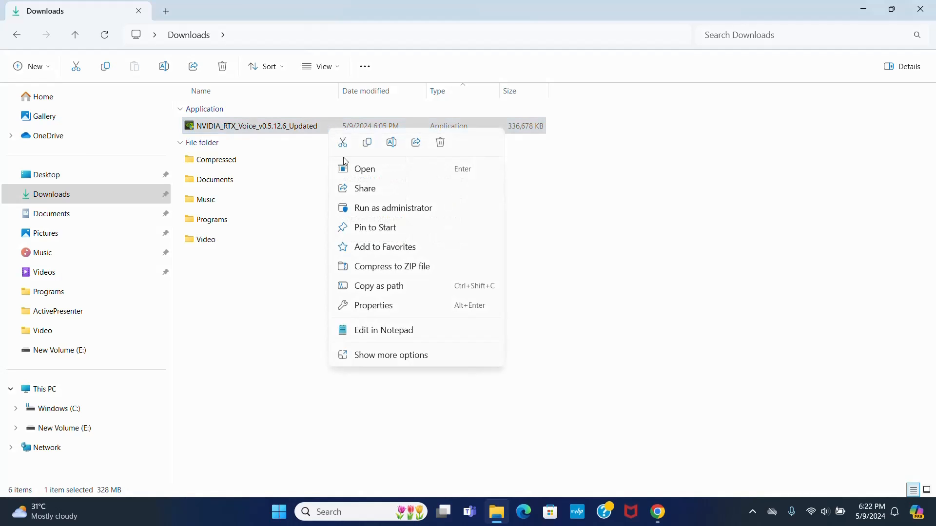
left_click(659, 160)
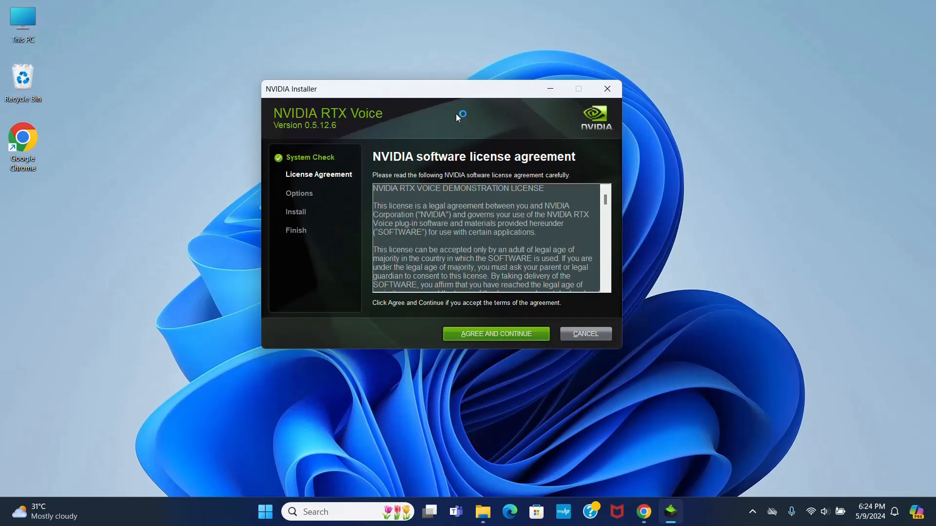
mouse_move(500, 164)
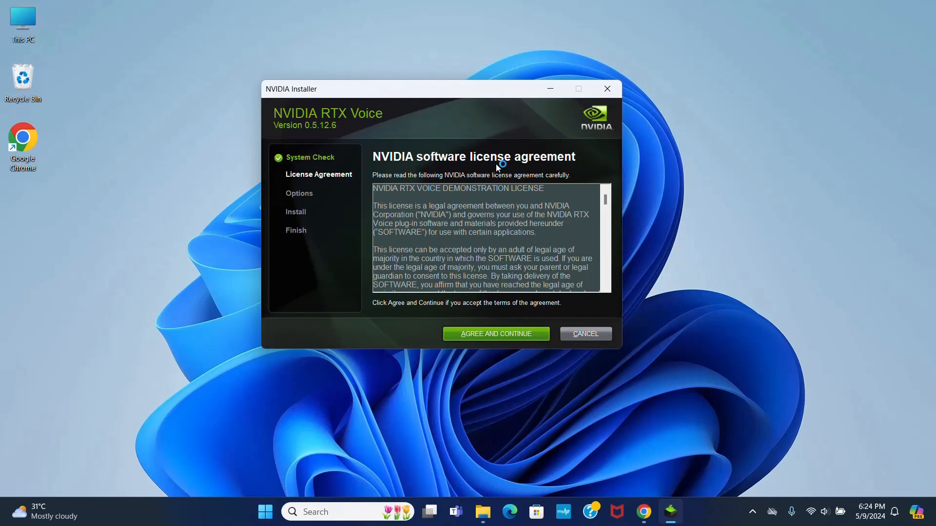
mouse_move(604, 202)
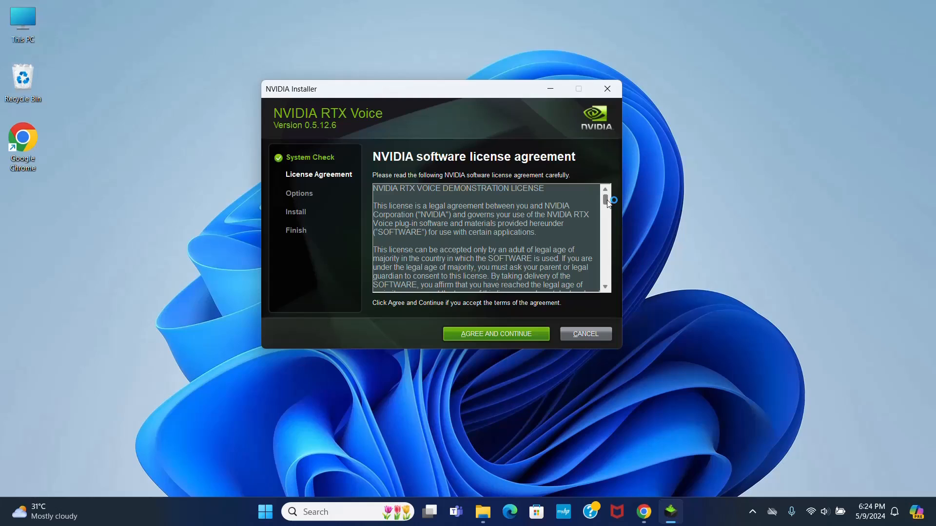
Agree to the license, let RTX Voice install, and close the finished installer
scroll("down", 3)
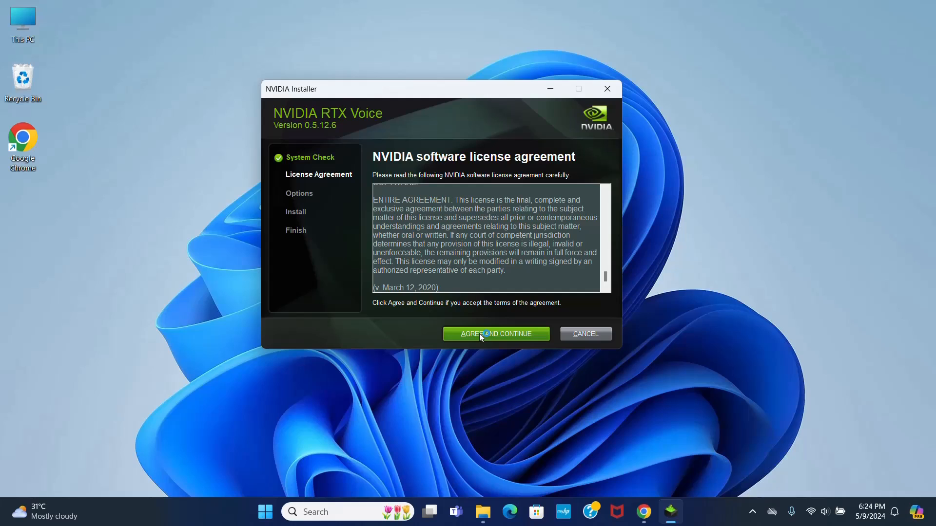
left_click(494, 334)
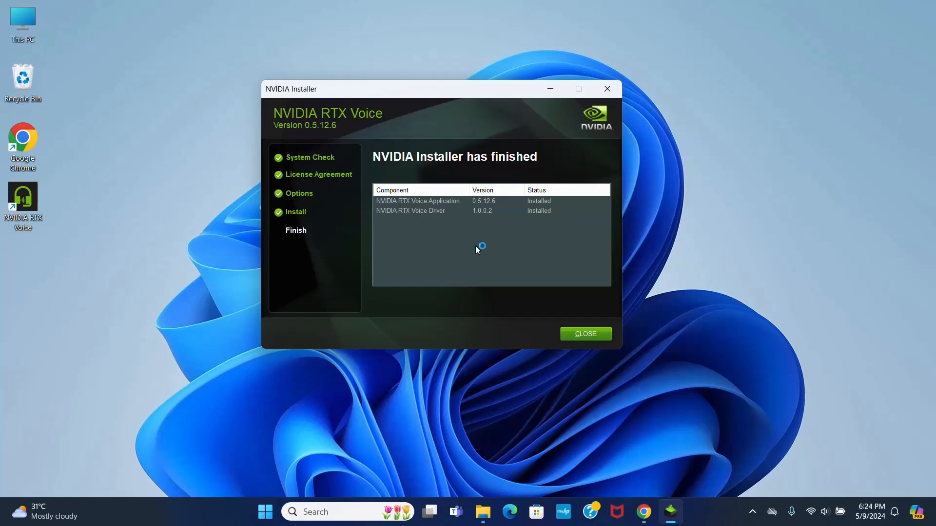
mouse_move(455, 70)
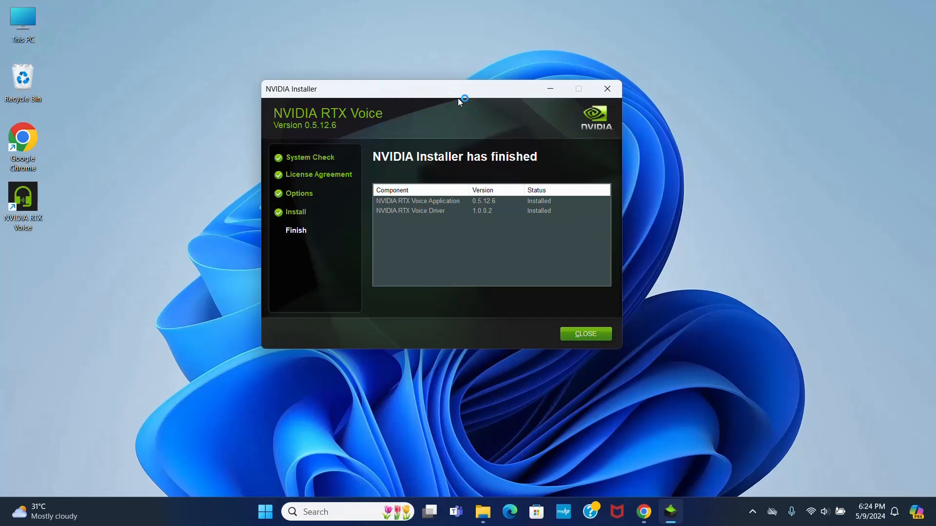
mouse_move(535, 162)
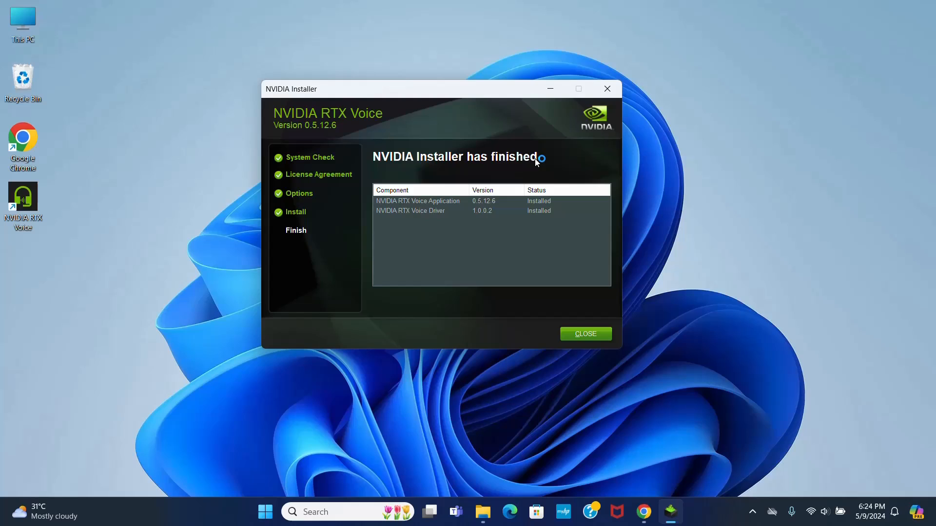
mouse_move(298, 232)
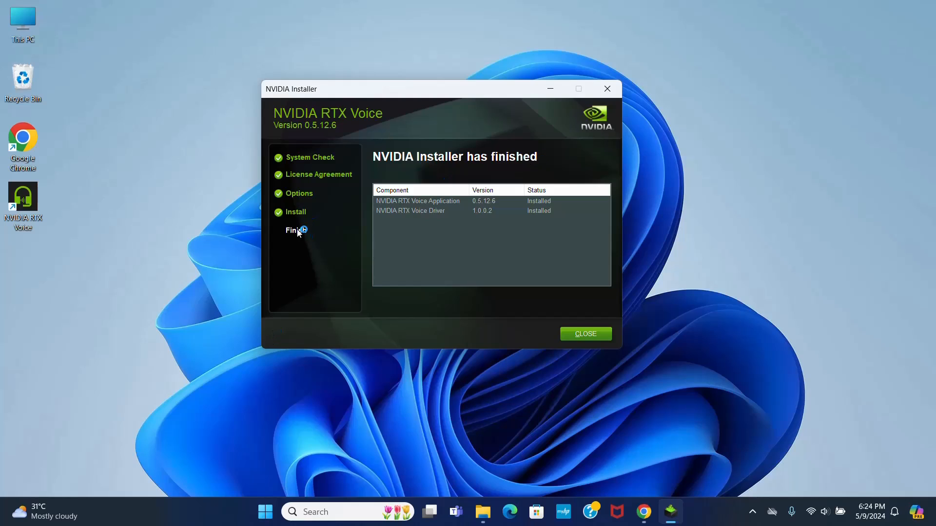
mouse_move(516, 234)
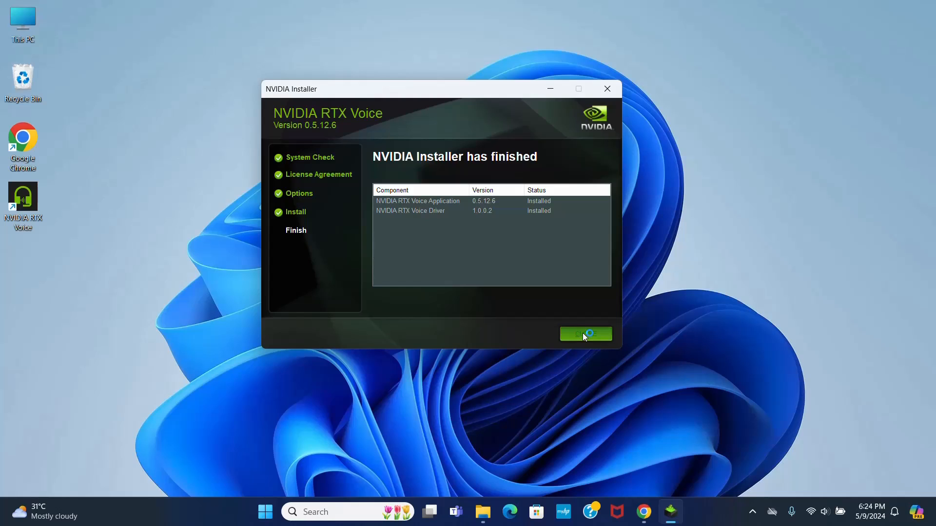
left_click(585, 334)
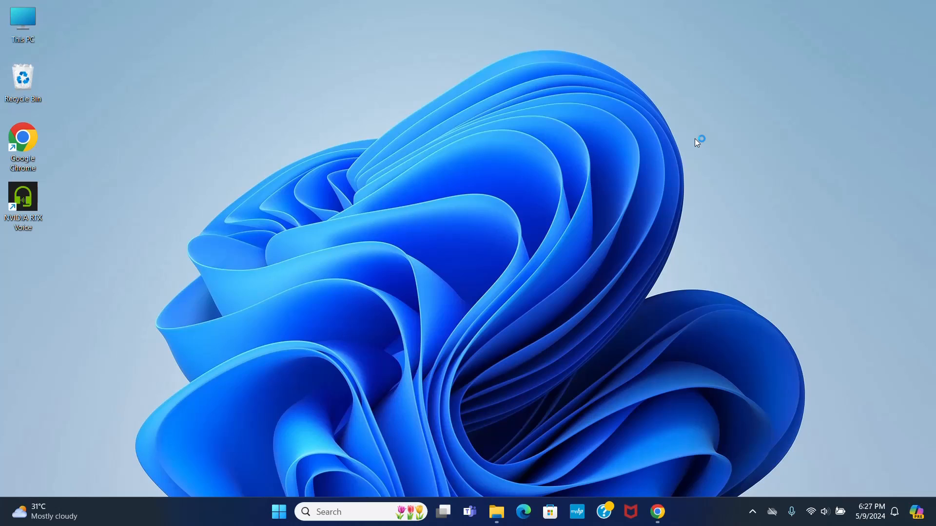
mouse_move(416, 5)
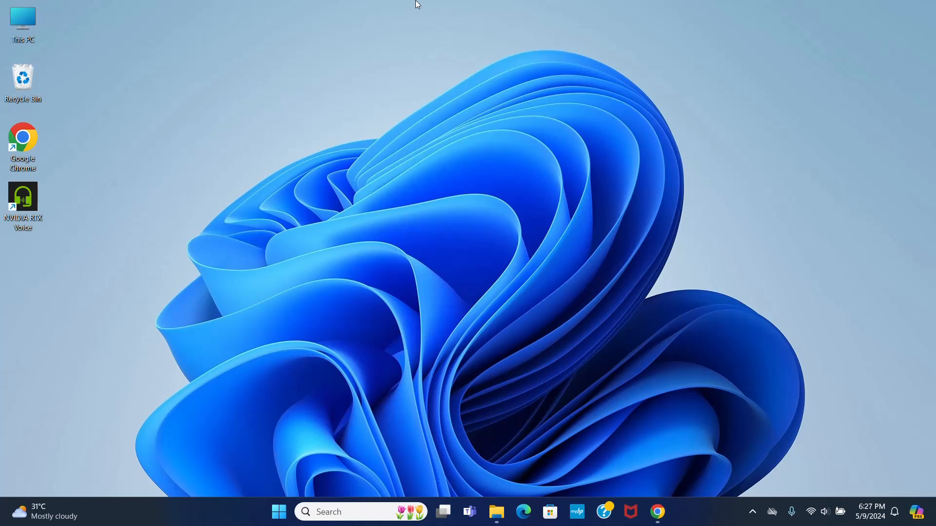
left_click(657, 511)
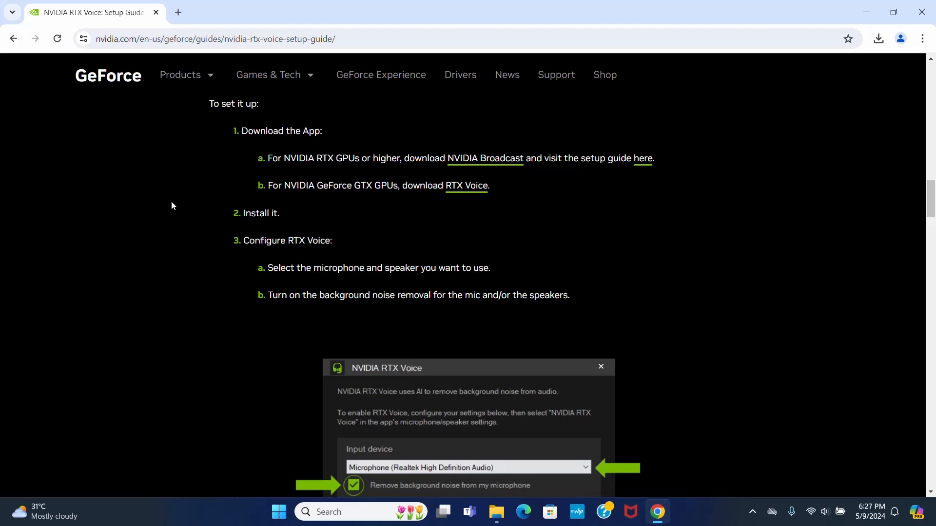
mouse_move(364, 260)
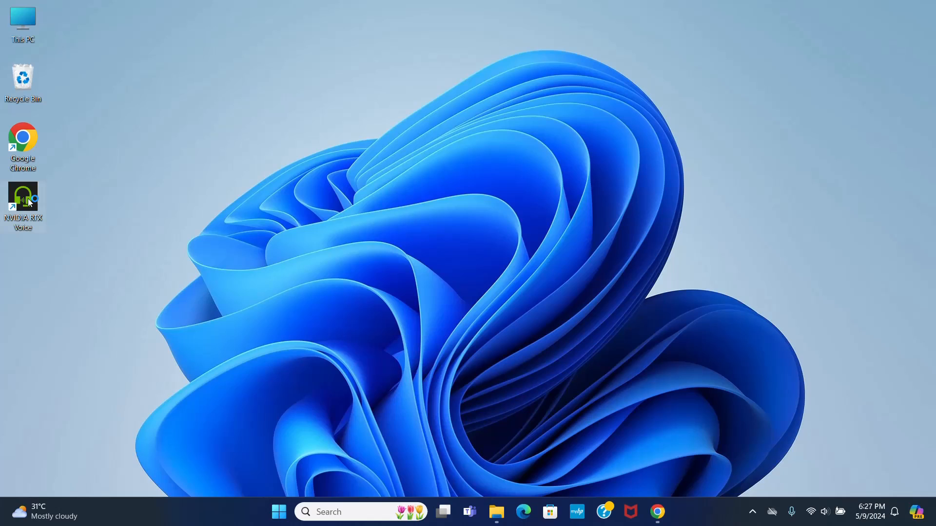
Launch RTX Voice, choose Headset Microphone as input, and enable microphone background noise removal
double_click(23, 200)
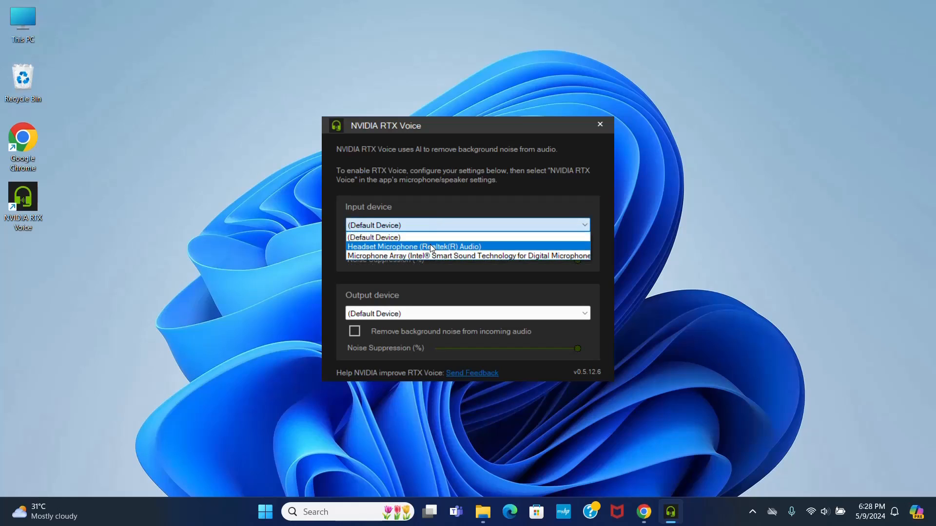
left_click(413, 246)
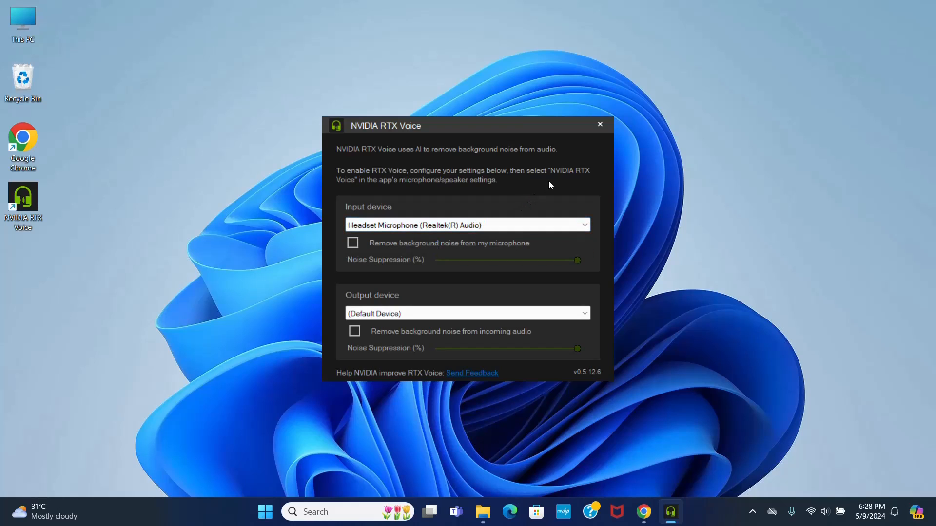
left_click(352, 243)
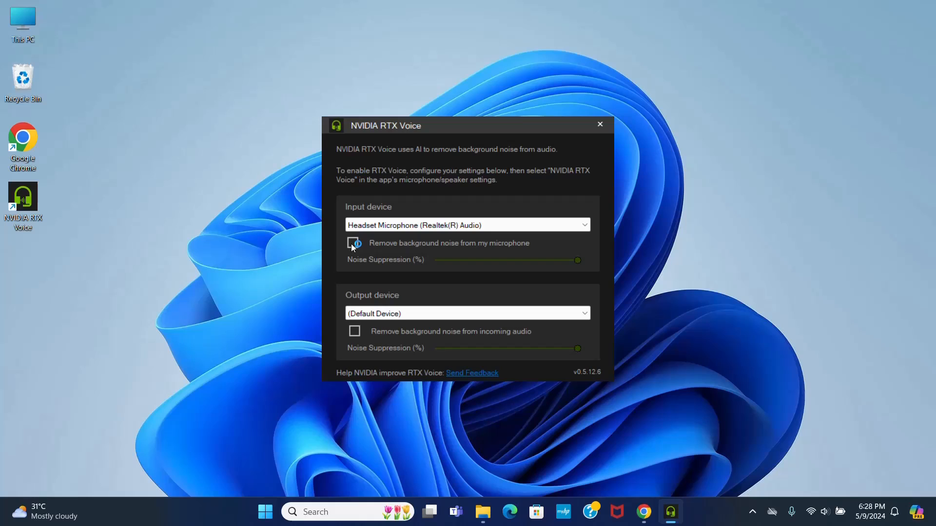
left_click(353, 242)
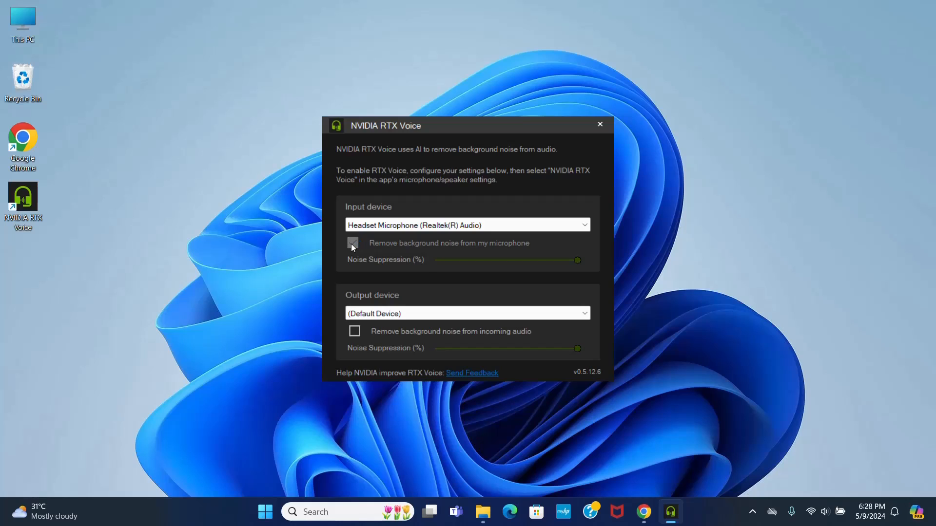
left_click(353, 243)
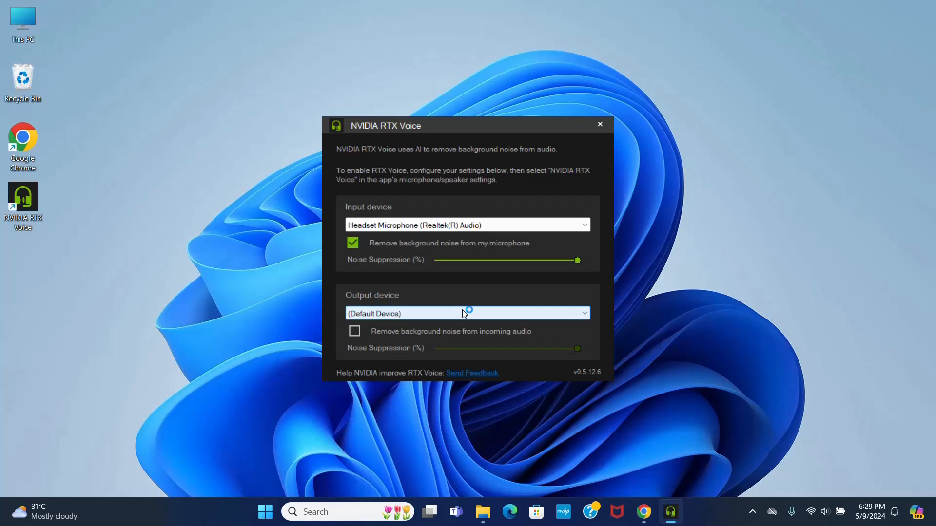
Select Speaker (Realtek(R) Audio) as output device with incoming-audio noise removal on
left_click(468, 314)
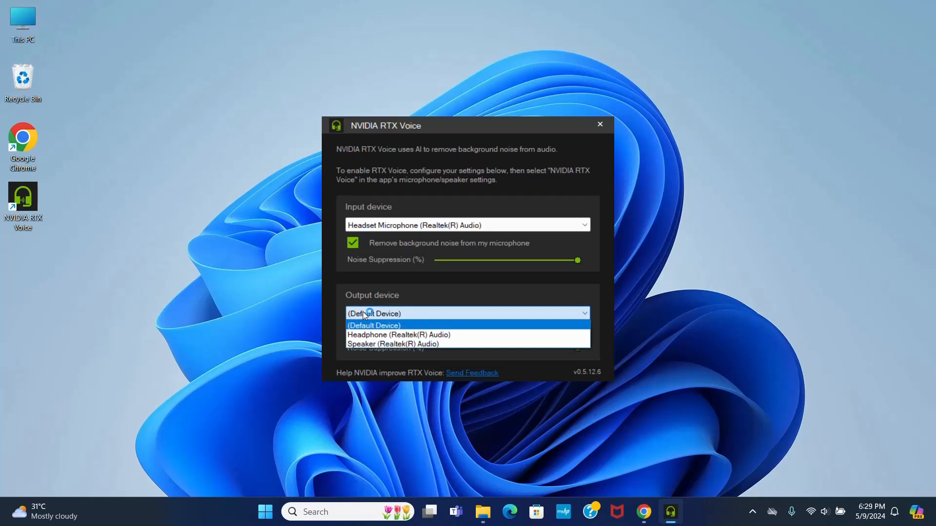
left_click(399, 334)
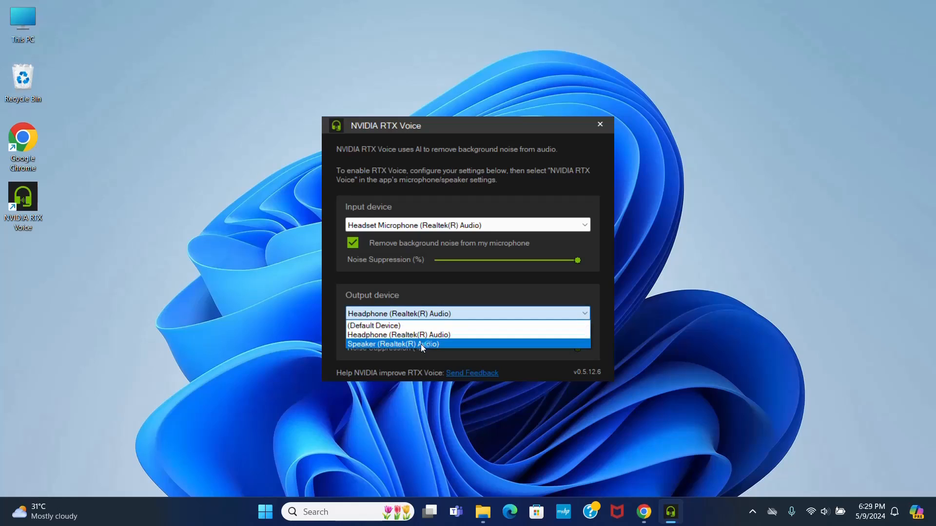
left_click(391, 343)
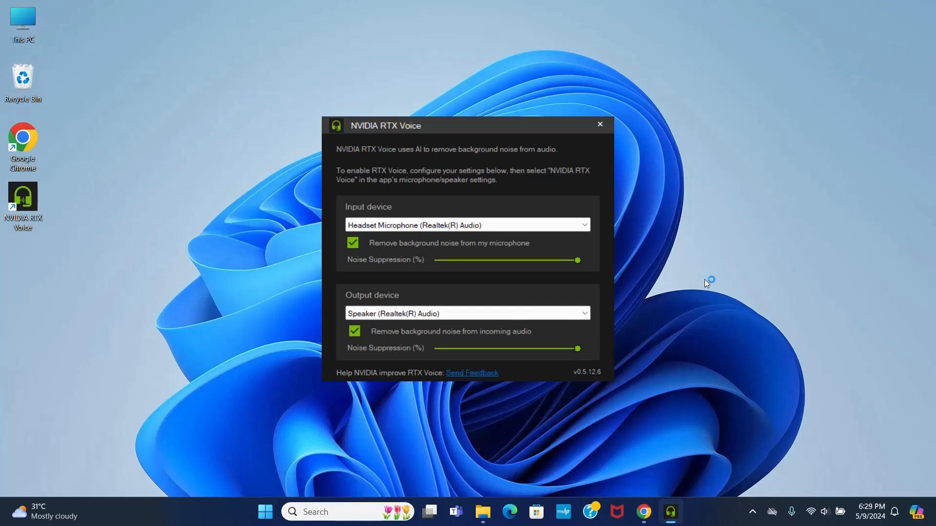